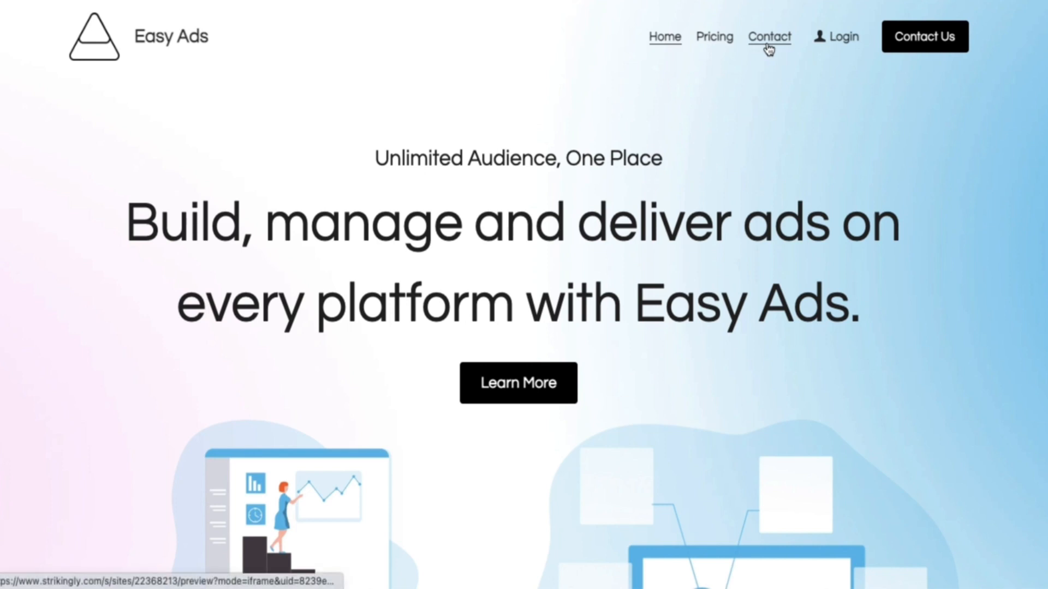
- Preview the Easy Ads Contact page, open the Get A Quote form popup, then close it
left_click(769, 36)
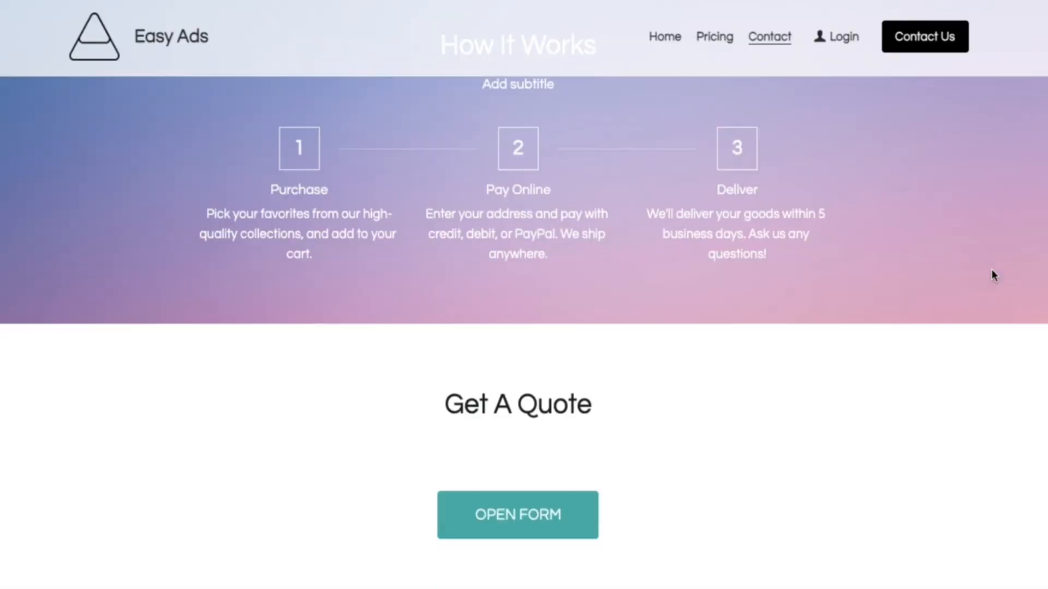
left_click(518, 515)
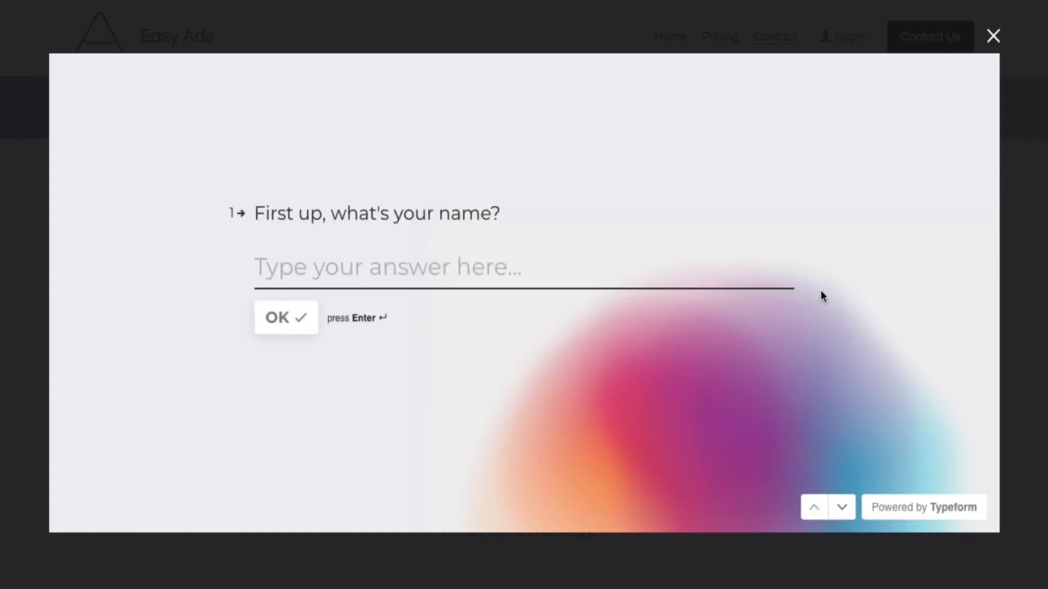
left_click(992, 36)
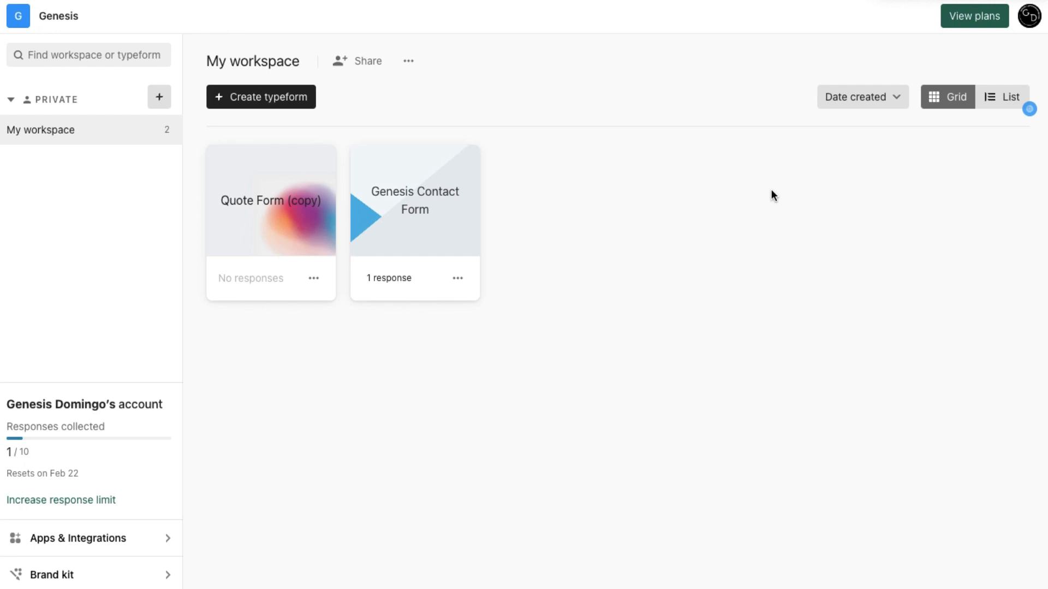
- Open Quote Form (copy) from My workspace and publish it
left_click(270, 200)
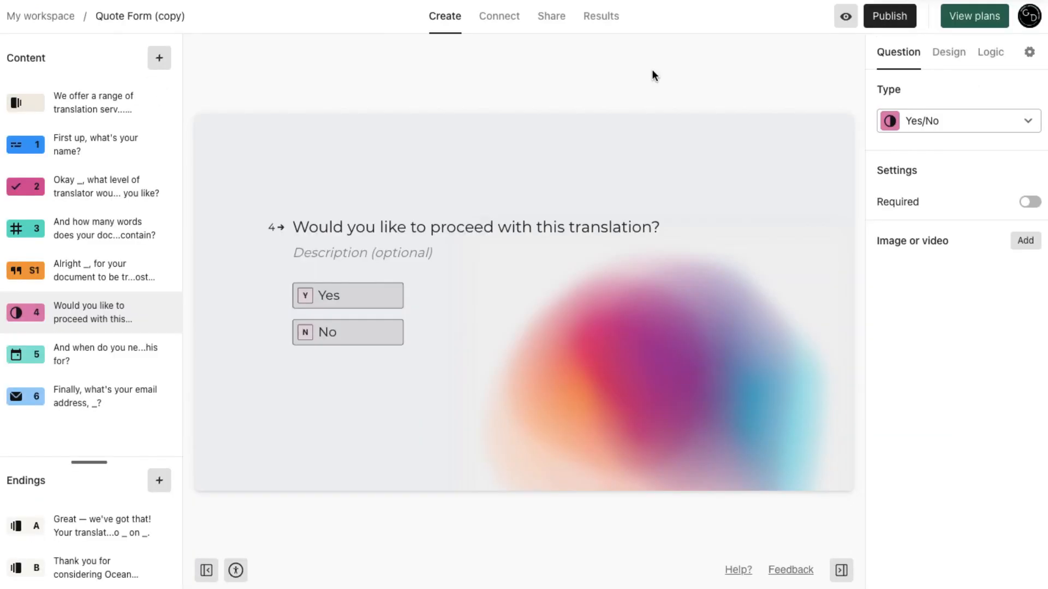
mouse_move(890, 15)
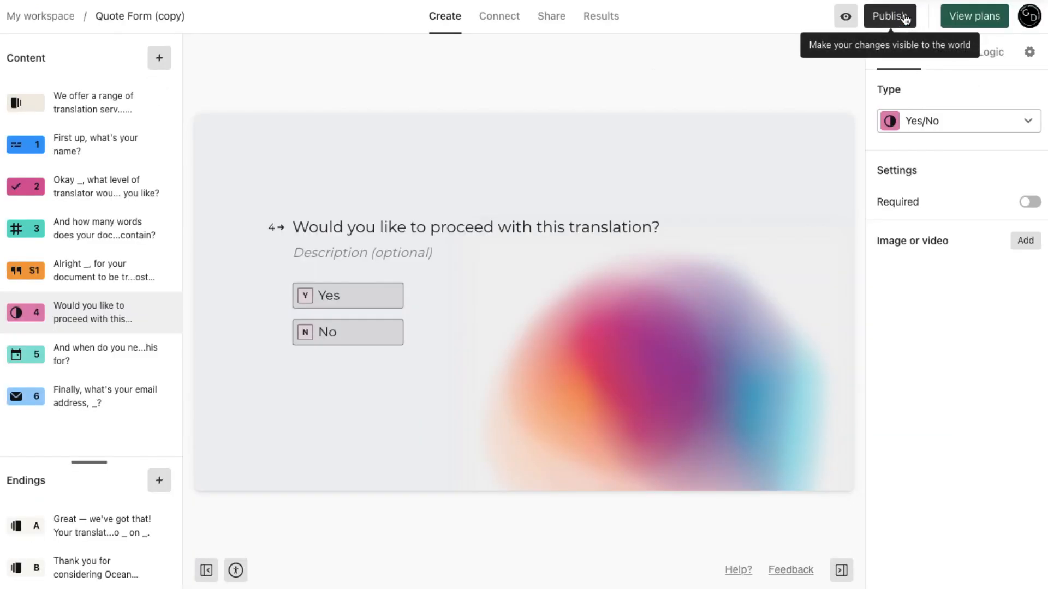
left_click(890, 15)
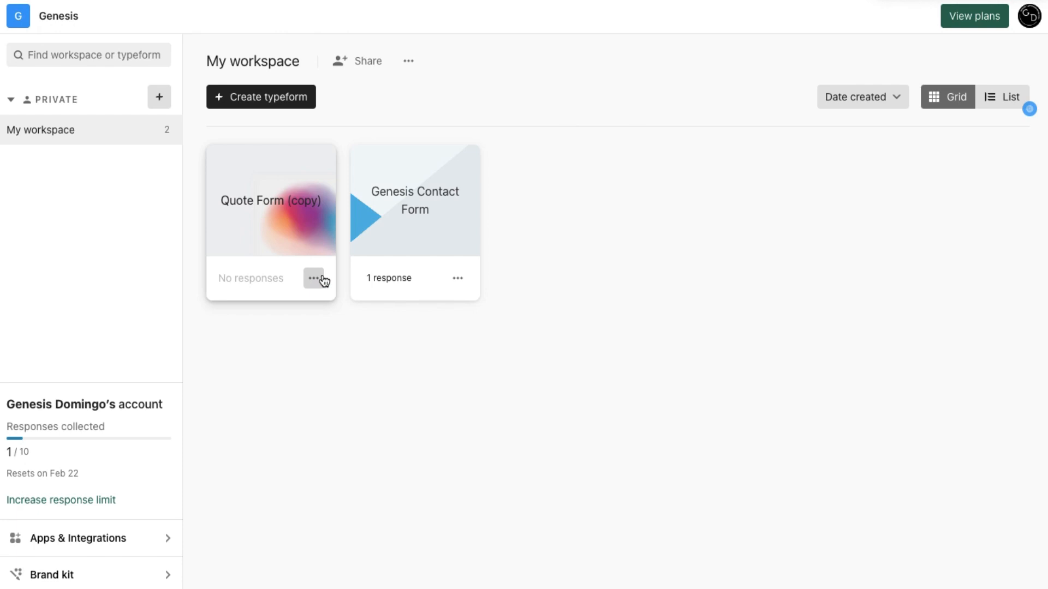
- Open Quote Form (copy) and copy its public link from the Share tab
left_click(314, 278)
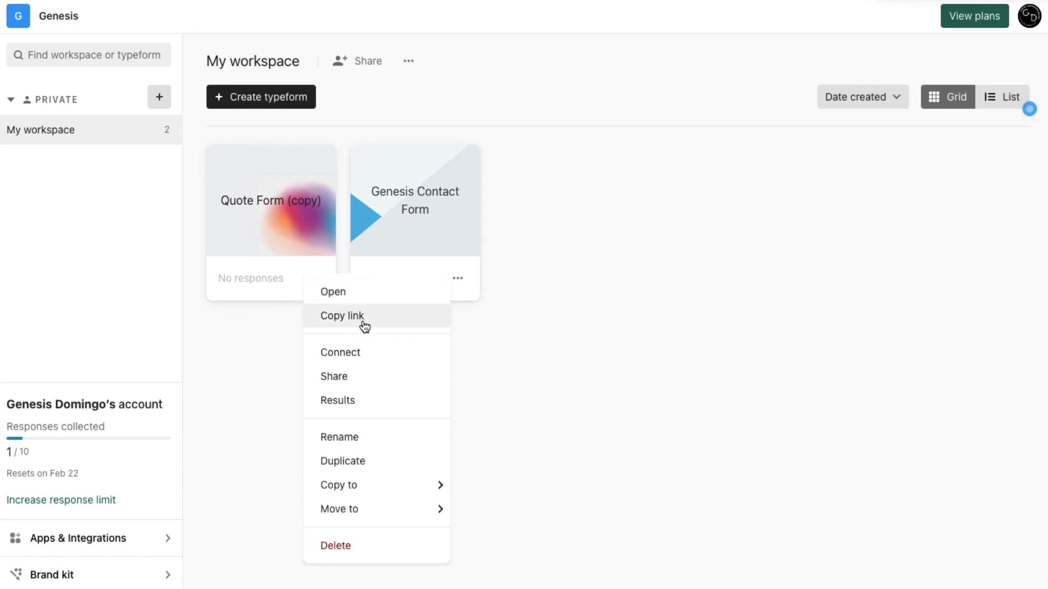
left_click(333, 291)
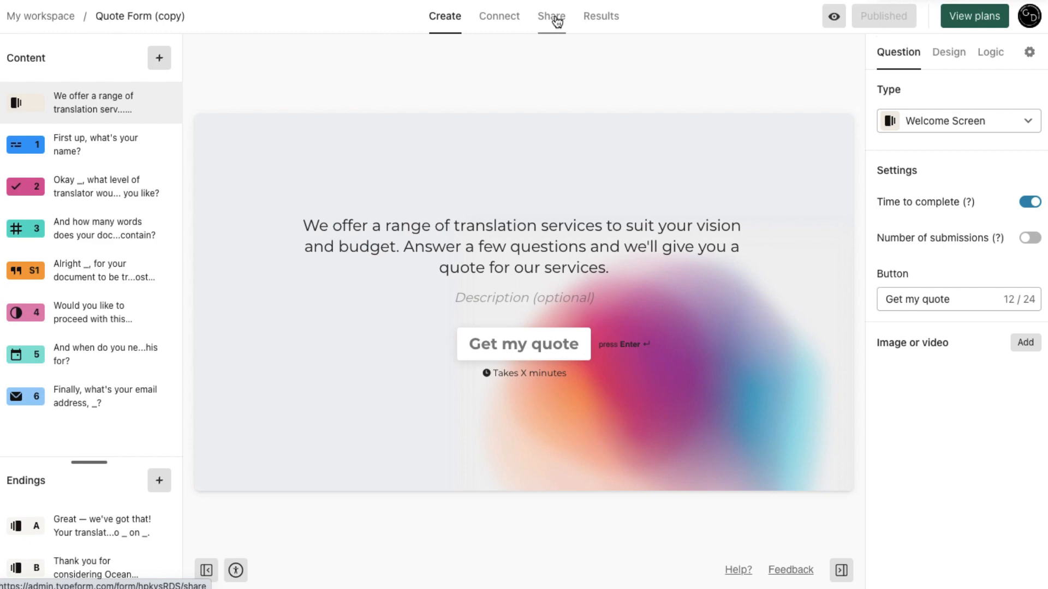
left_click(550, 16)
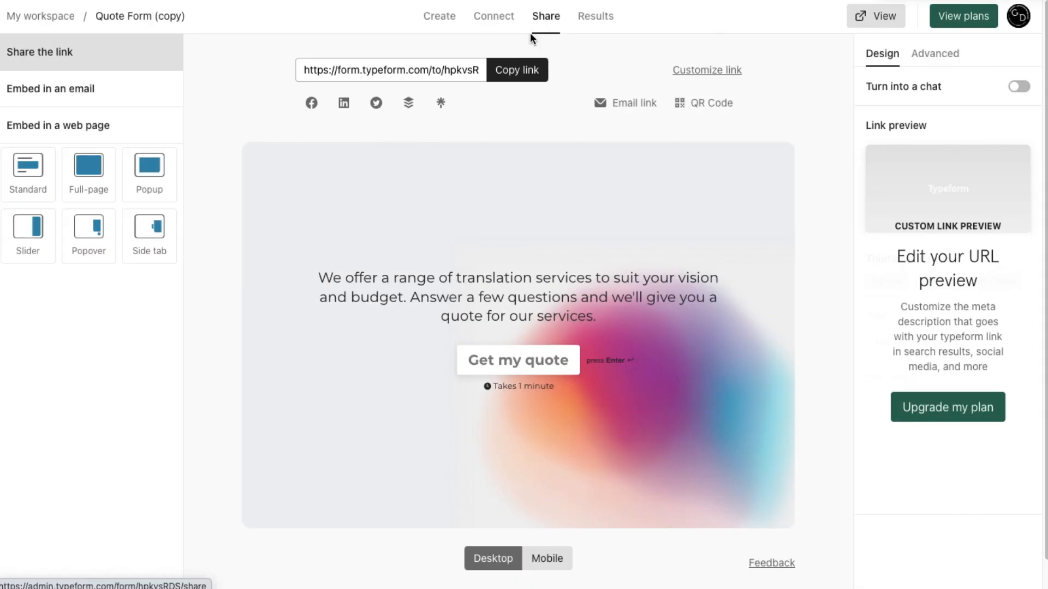
left_click(516, 69)
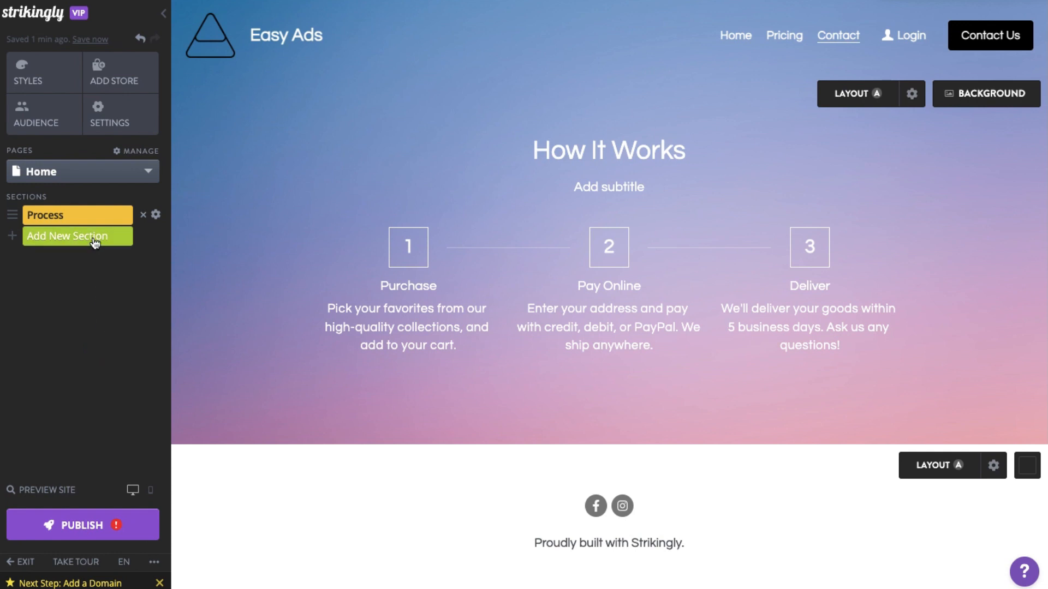
- Add an App Store & HTML section to the Contact page and browse for Typeform
left_click(66, 236)
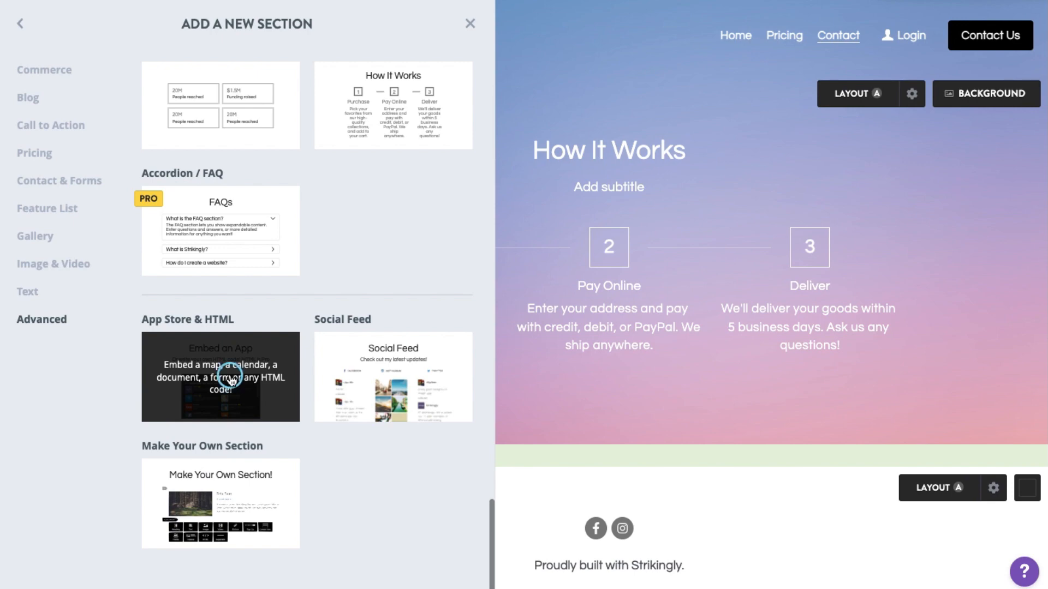
left_click(219, 376)
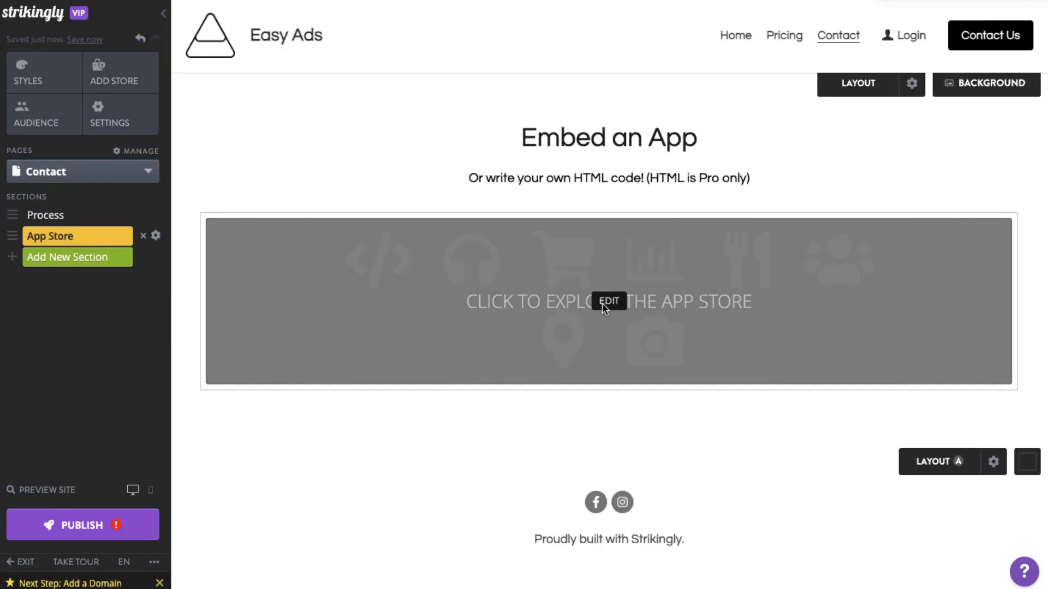
left_click(607, 301)
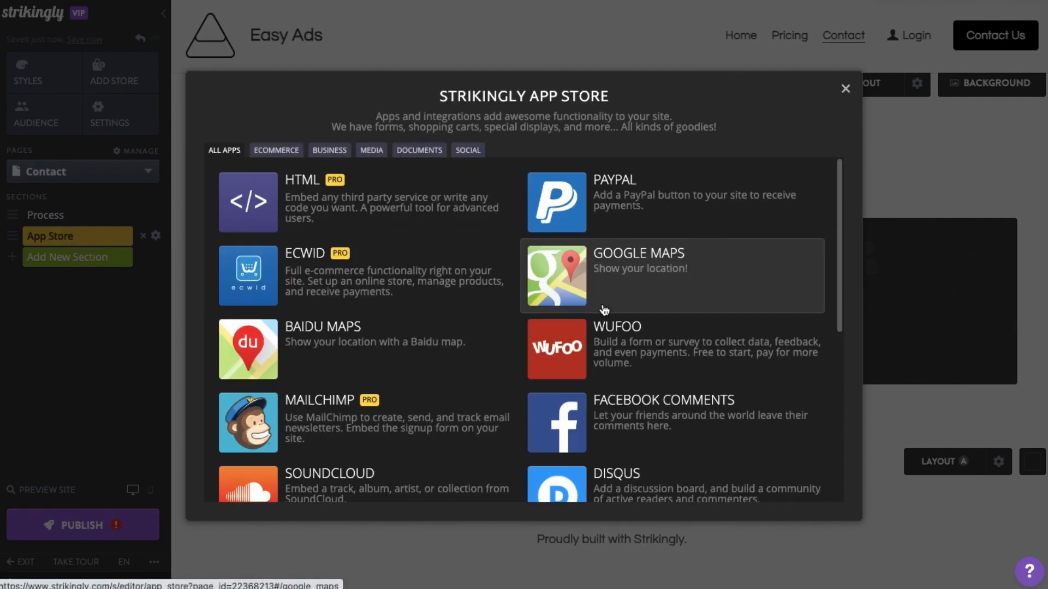
scroll("down", 3)
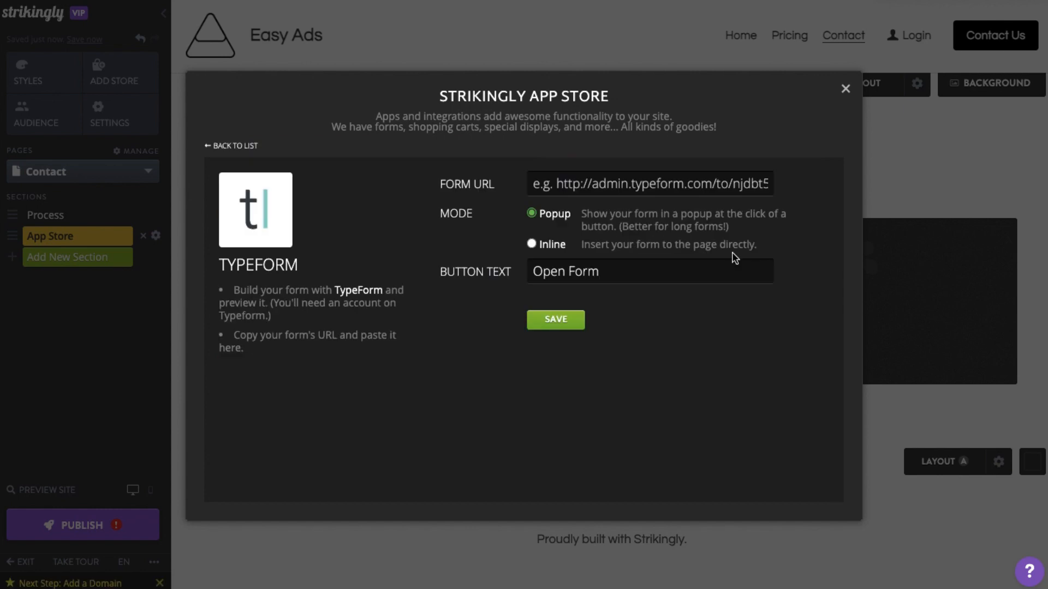
type("https://form.typeform.com/to/BpkvsRDS")
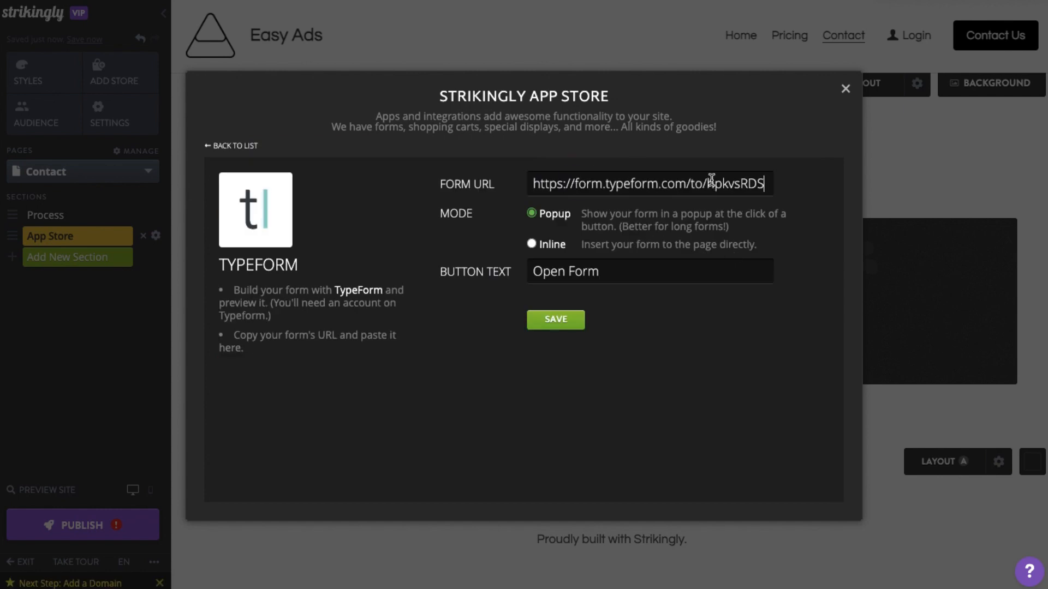
left_click(532, 244)
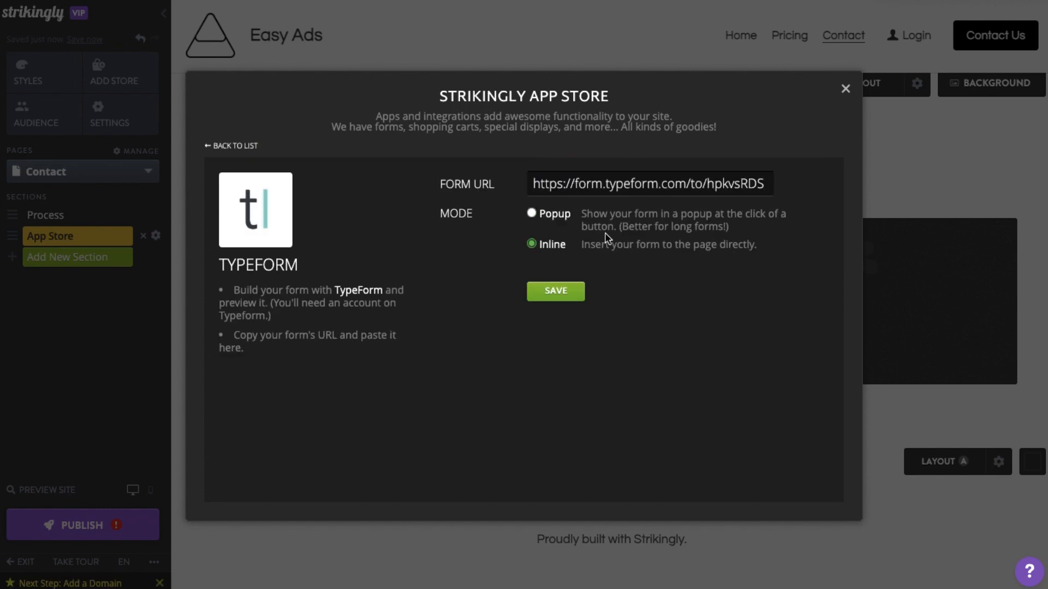
left_click(531, 214)
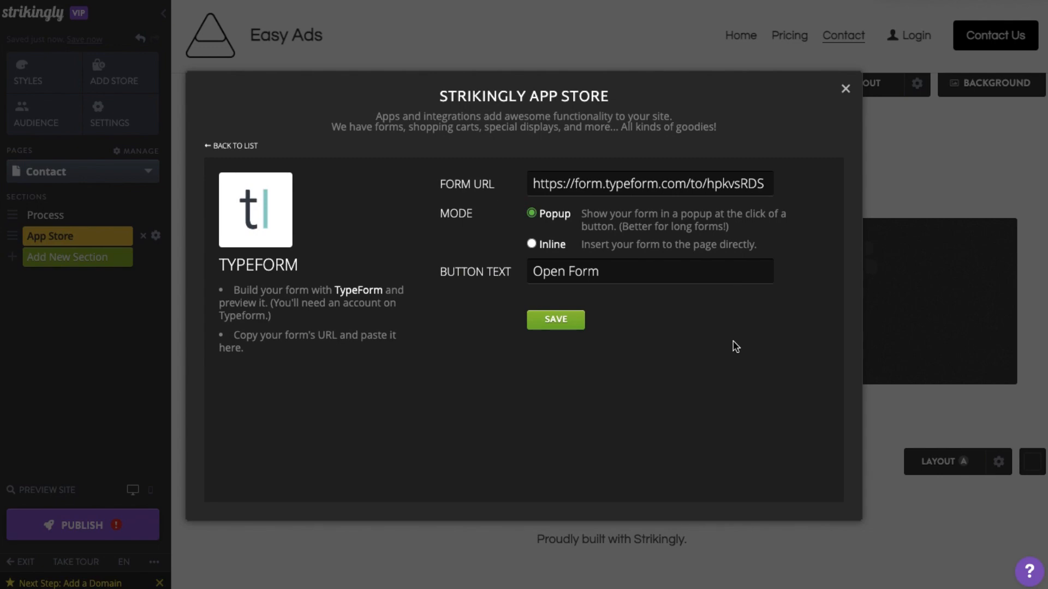
left_click(554, 319)
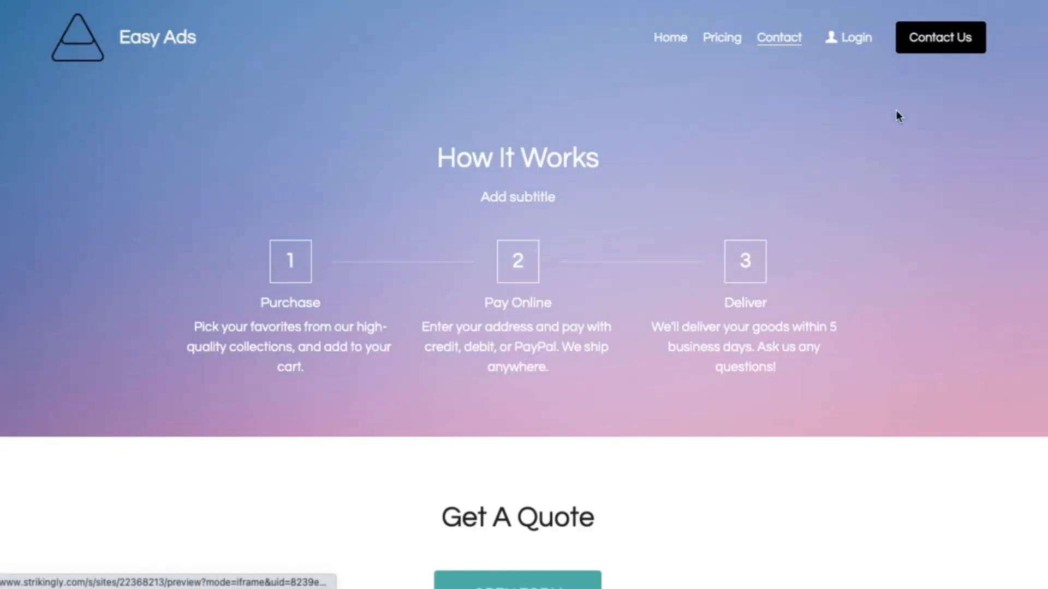
- Scroll the preview to Get A Quote and launch the embedded Typeform popup
scroll("down", 3)
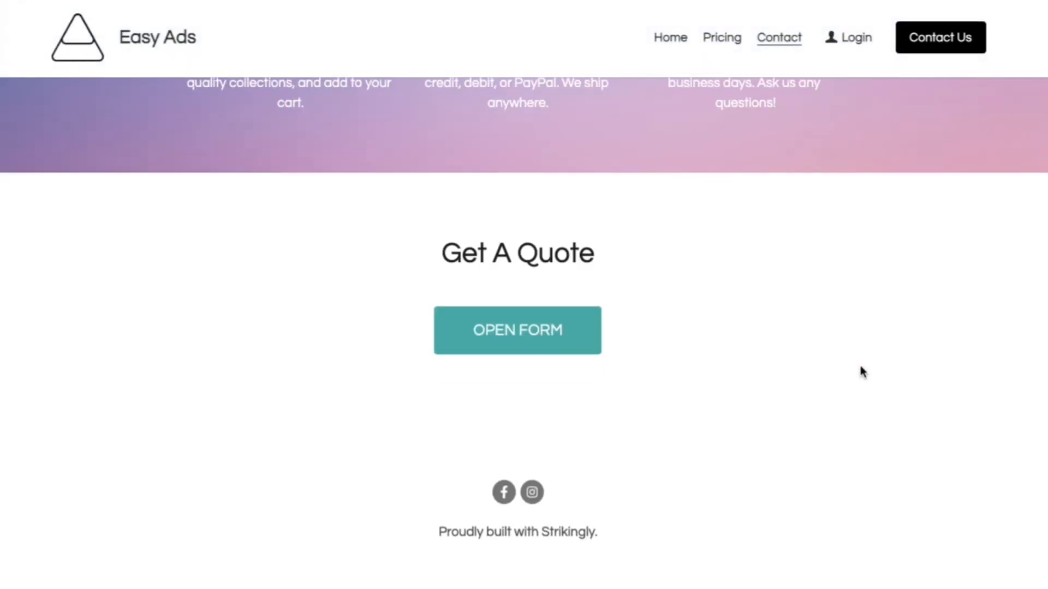
left_click(517, 330)
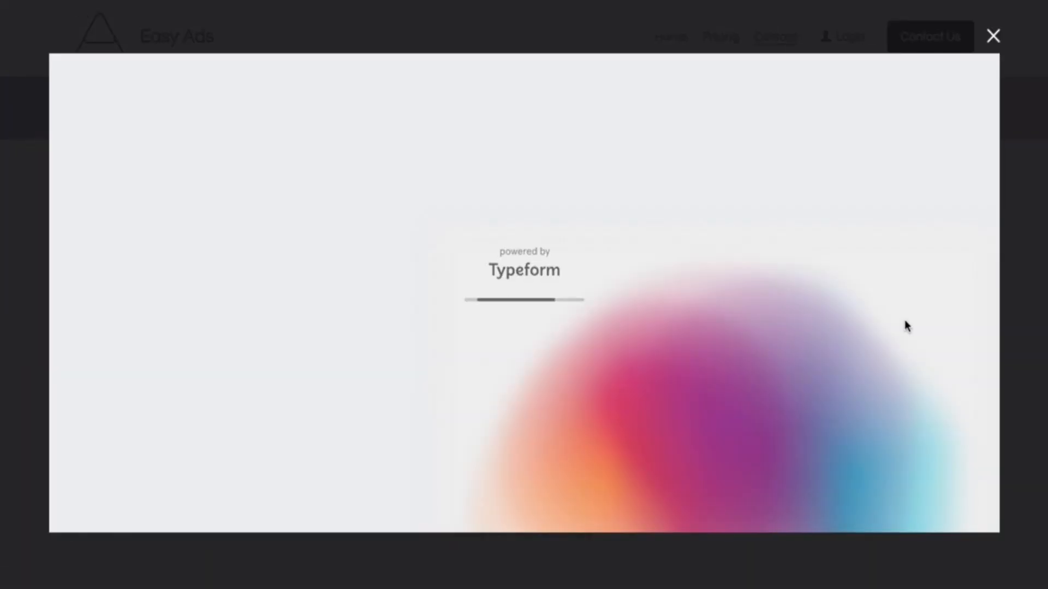